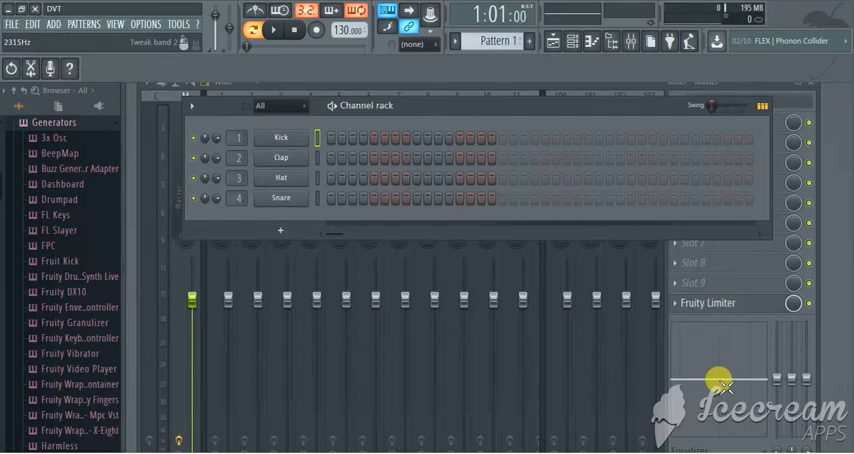
Add the Mpc Vst plugin as a new channel from the Add menu
{"action": "left_click", "coordinate": [52, 24]}
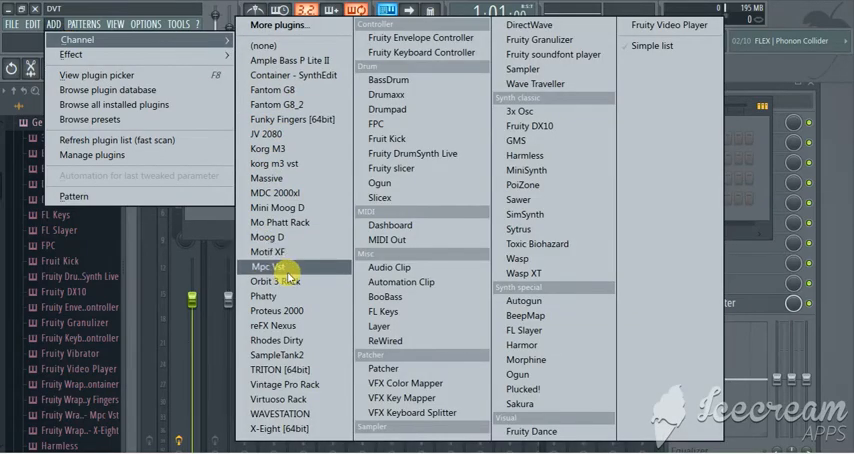
{"action": "left_click", "coordinate": [273, 267]}
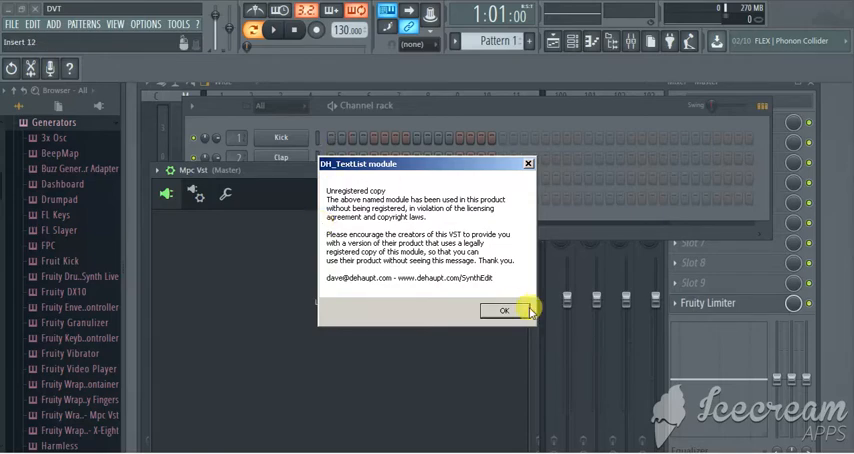
Dismiss the unregistered-copy notice and the missing wave file error
{"action": "left_click", "coordinate": [504, 310]}
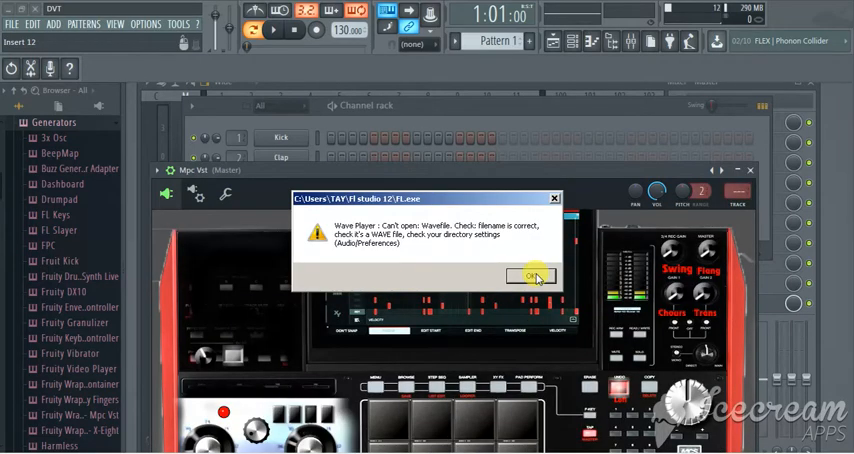
{"action": "left_click", "coordinate": [531, 276]}
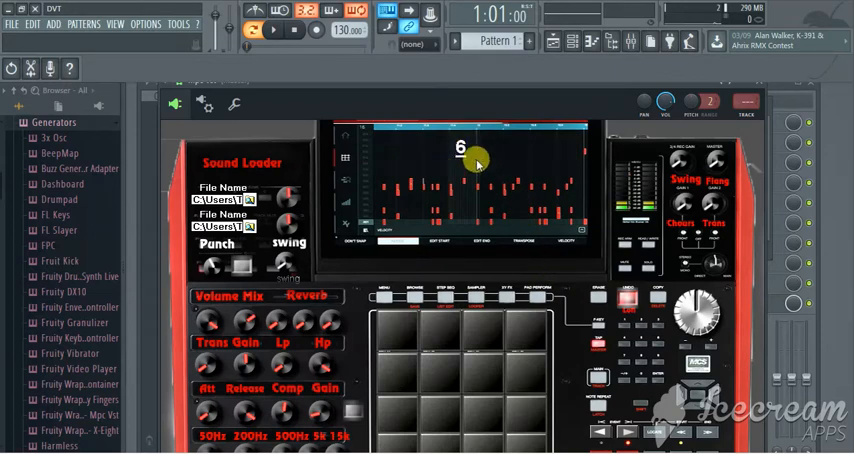
{"action": "mouse_move", "coordinate": [467, 148]}
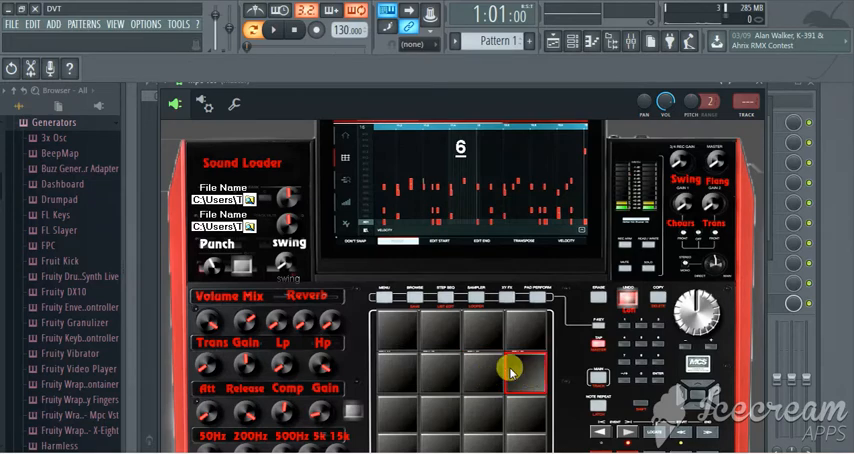
Select a second-row drum pad on the Mpc Vst to receive a sample
{"action": "left_click", "coordinate": [460, 148]}
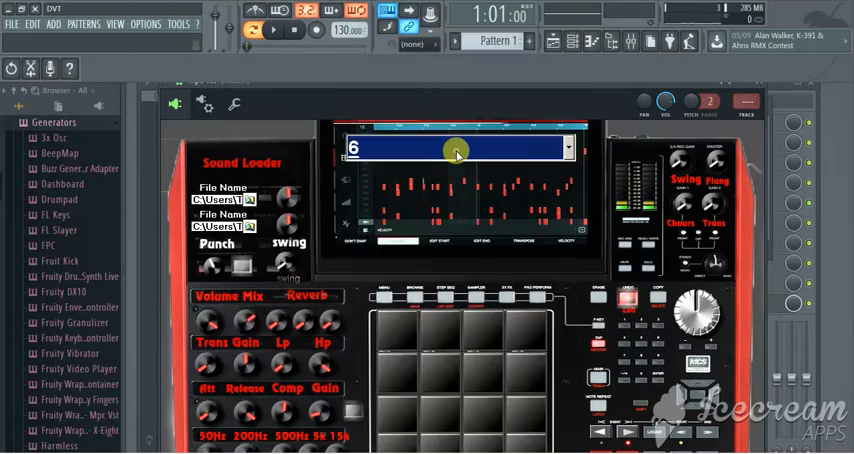
Browse the Sound Loader's file loader to the Free Kit samples Kicks folder
{"action": "left_click", "coordinate": [485, 375]}
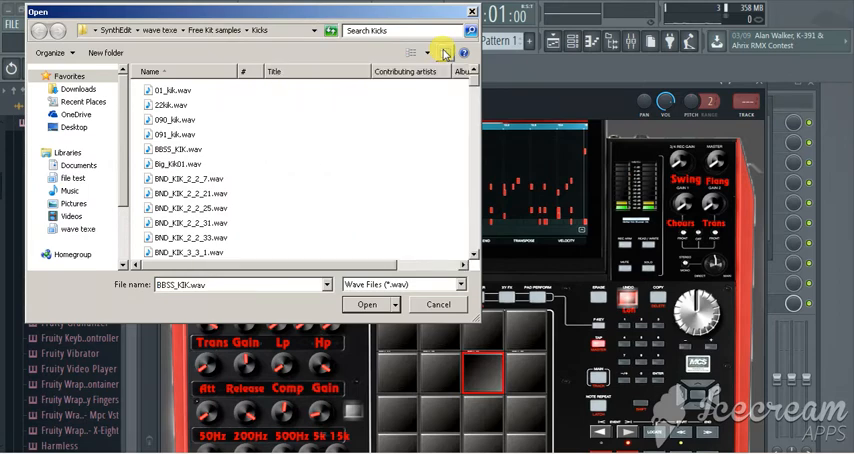
Audition the 01_kik.wav, 090_kik.wav and BBSS_KIK.wav kick samples in the preview area
{"action": "left_click", "coordinate": [444, 53]}
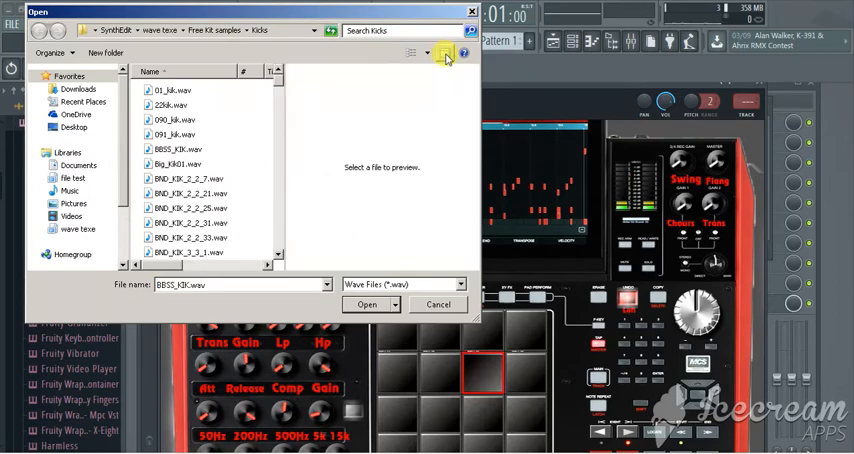
{"action": "left_click", "coordinate": [170, 89]}
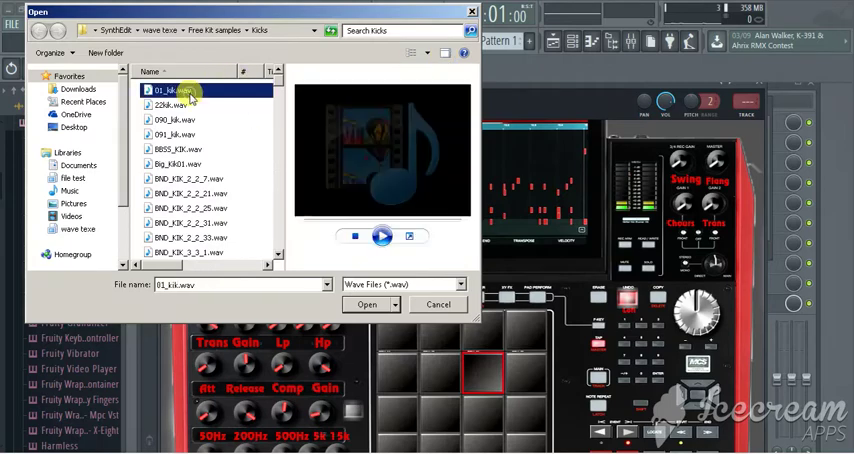
{"action": "left_click", "coordinate": [381, 236]}
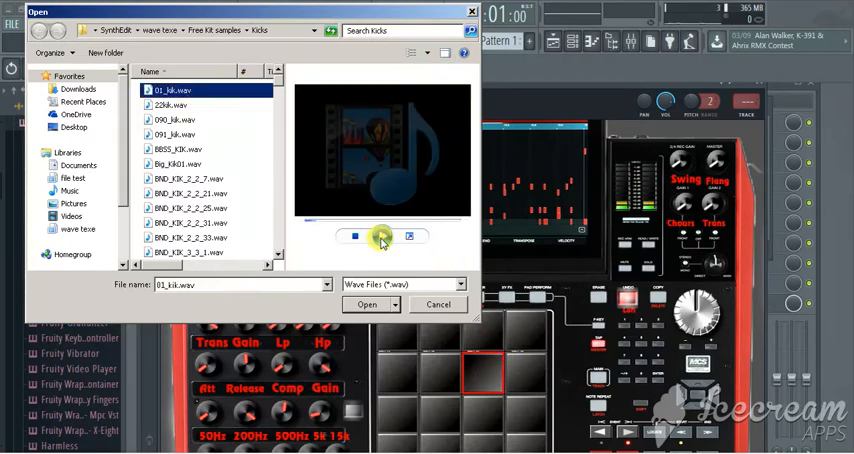
{"action": "left_click", "coordinate": [173, 119]}
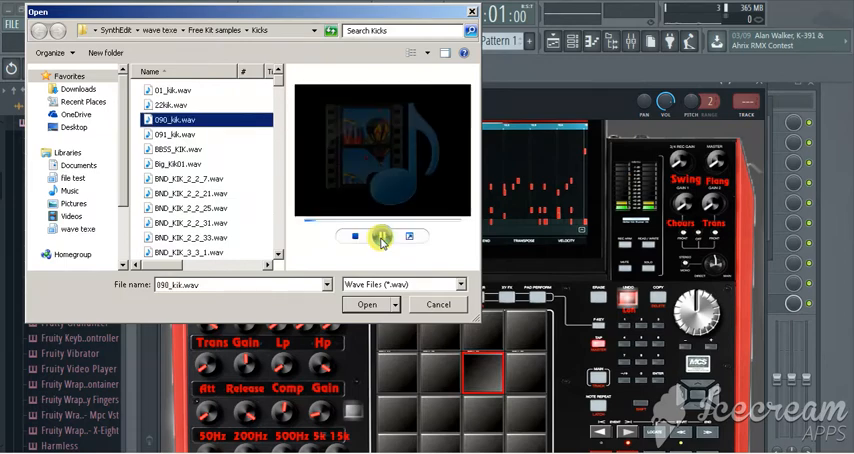
{"action": "left_click", "coordinate": [178, 149]}
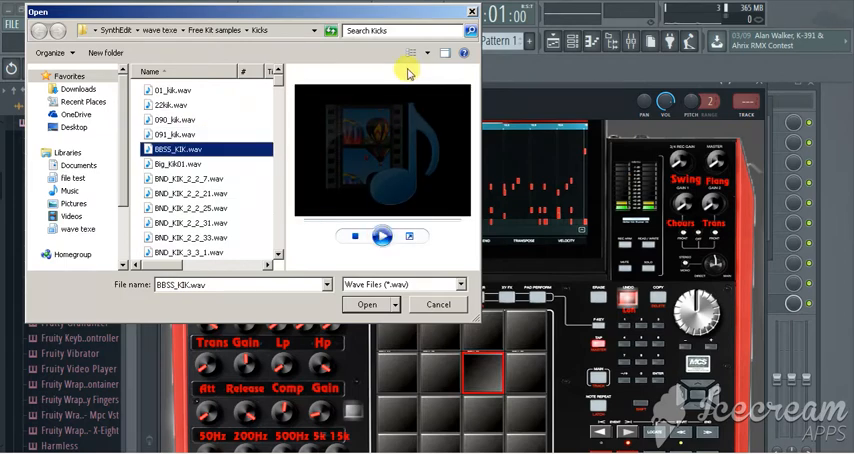
{"action": "left_click", "coordinate": [444, 53]}
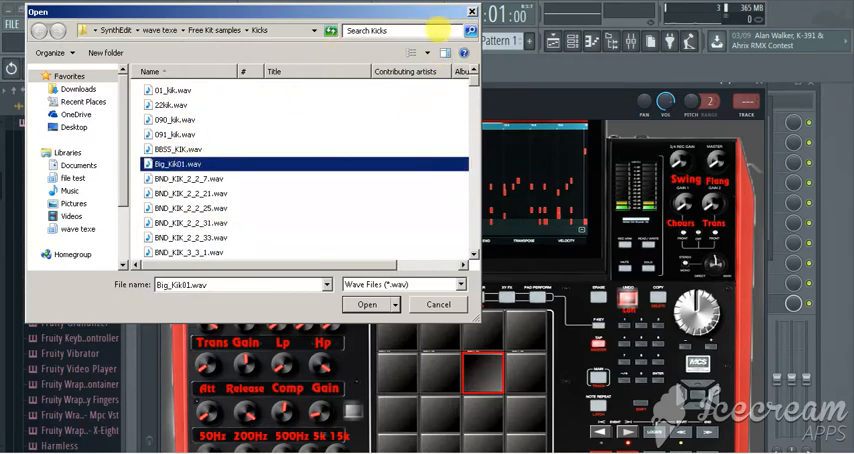
Compare the BND_KIK kicks and load BND_KIK_2_2_7.wav into the Sound Loader
{"action": "left_click", "coordinate": [445, 53]}
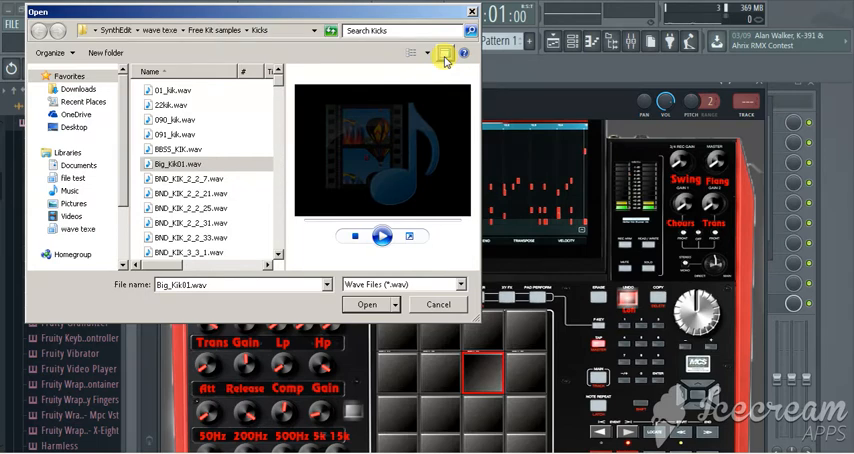
{"action": "left_click", "coordinate": [185, 178]}
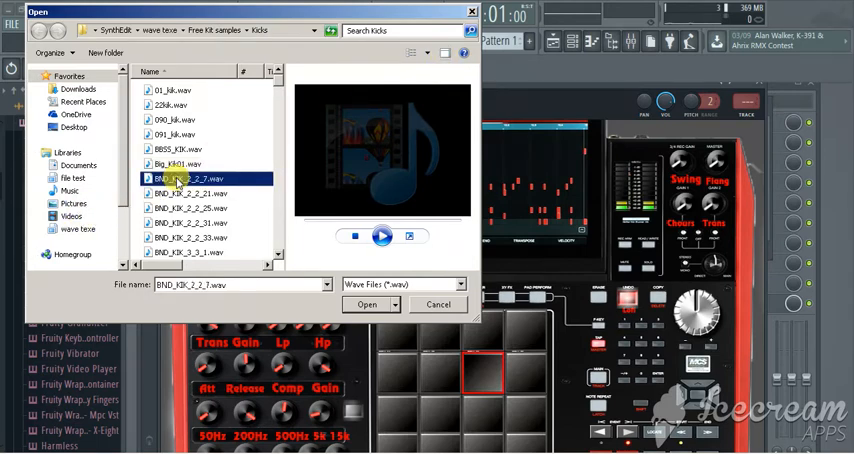
{"action": "left_click", "coordinate": [190, 193]}
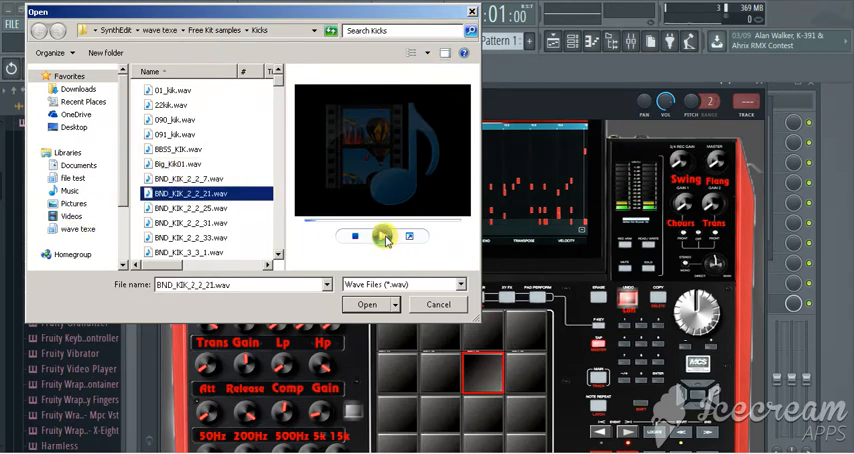
{"action": "left_click", "coordinate": [188, 178]}
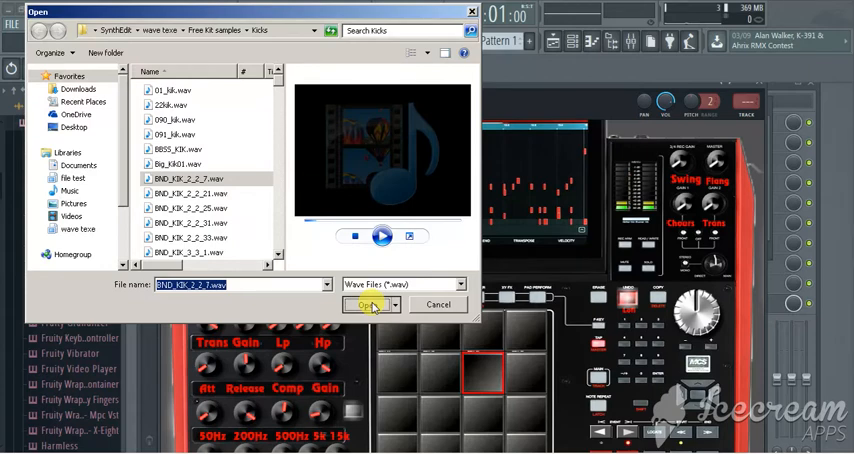
{"action": "mouse_move", "coordinate": [365, 310]}
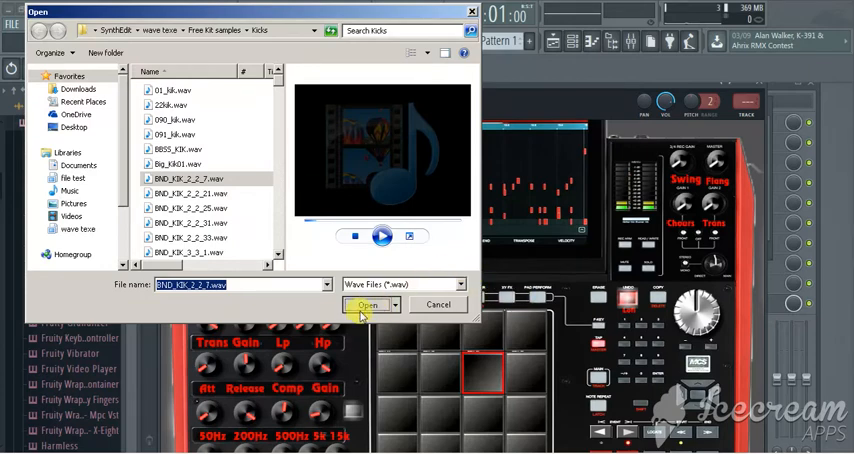
{"action": "left_click", "coordinate": [367, 305]}
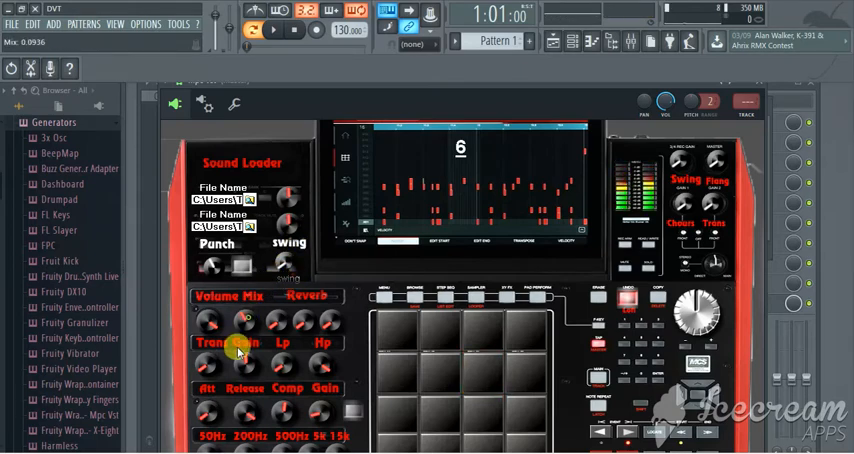
Trigger the new kick on the pads and drag a sound knob to 6.59
{"action": "left_click", "coordinate": [483, 371]}
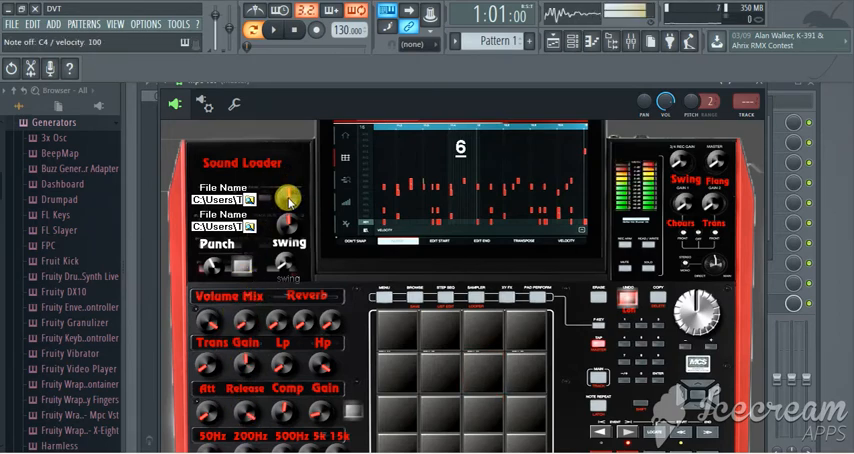
{"action": "left_click", "coordinate": [483, 373]}
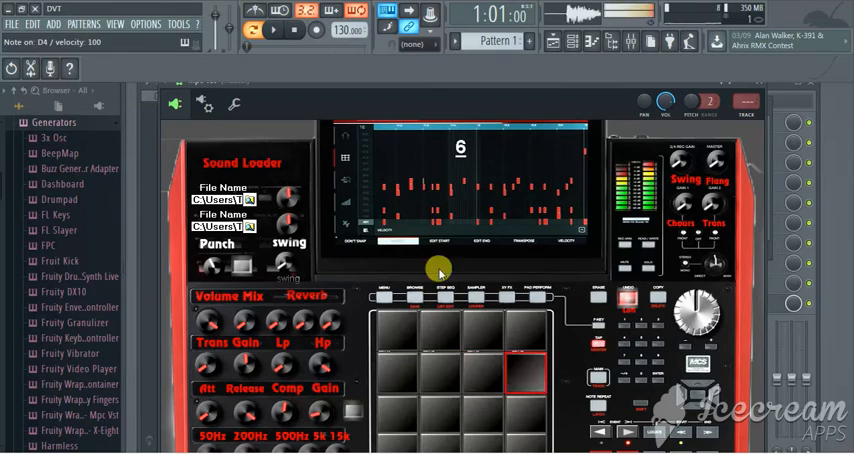
{"action": "left_click_drag", "start_coordinate": [697, 310], "coordinate": [697, 300]}
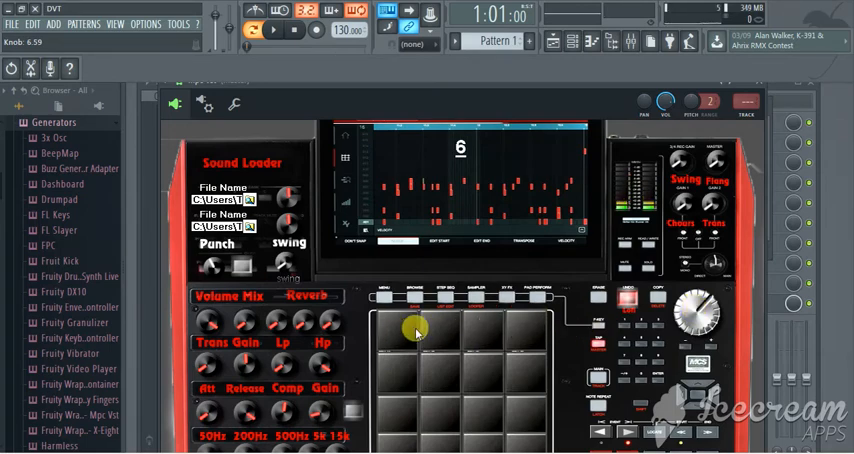
{"action": "mouse_move", "coordinate": [478, 330]}
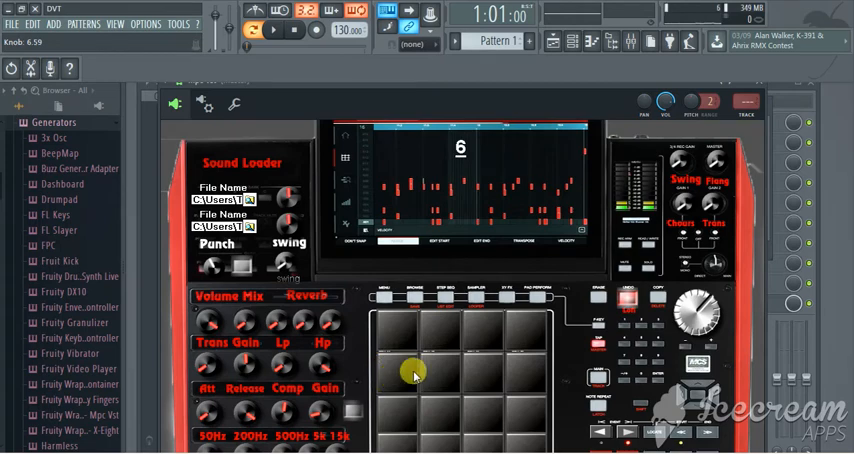
{"action": "mouse_move", "coordinate": [518, 372]}
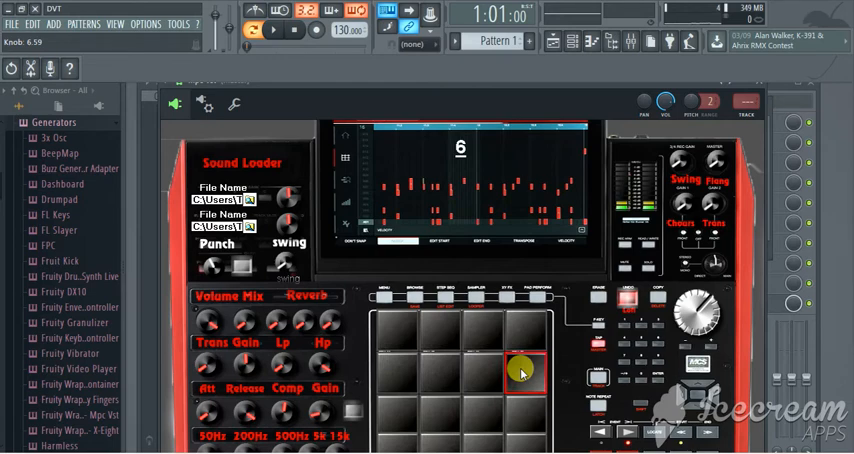
Switch the Mpc Vst pad number display from 6 to 7
{"action": "left_click", "coordinate": [460, 148]}
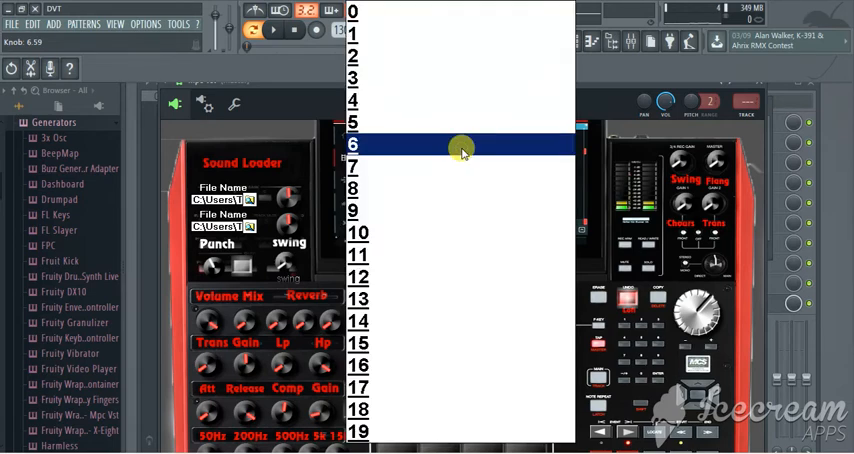
{"action": "left_click", "coordinate": [461, 147]}
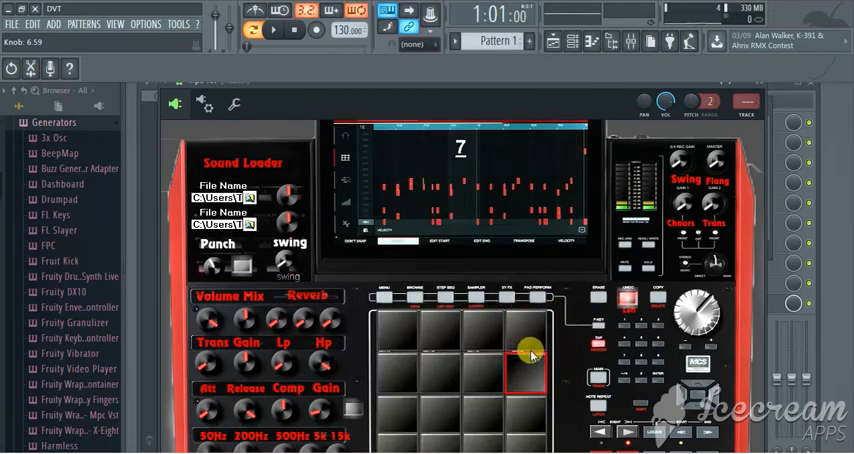
{"action": "mouse_move", "coordinate": [530, 373]}
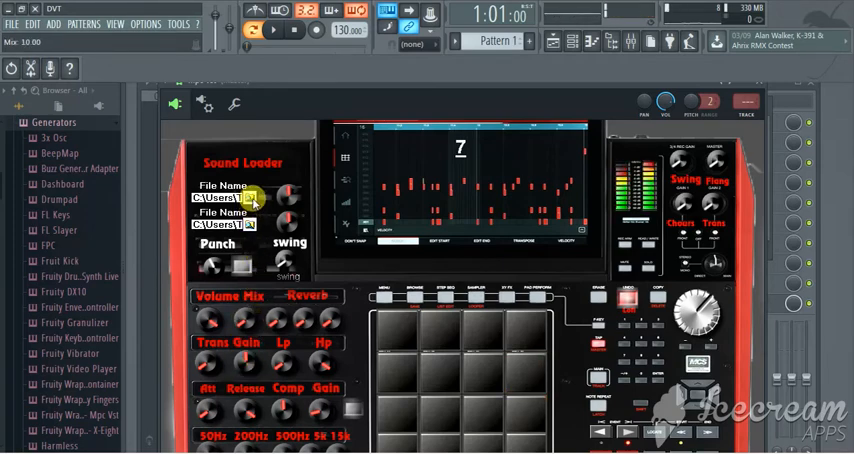
Preview the 02_sn.wav and 02sn.wav snares for pad 7, settling on 02sn.wav
{"action": "left_click", "coordinate": [249, 199]}
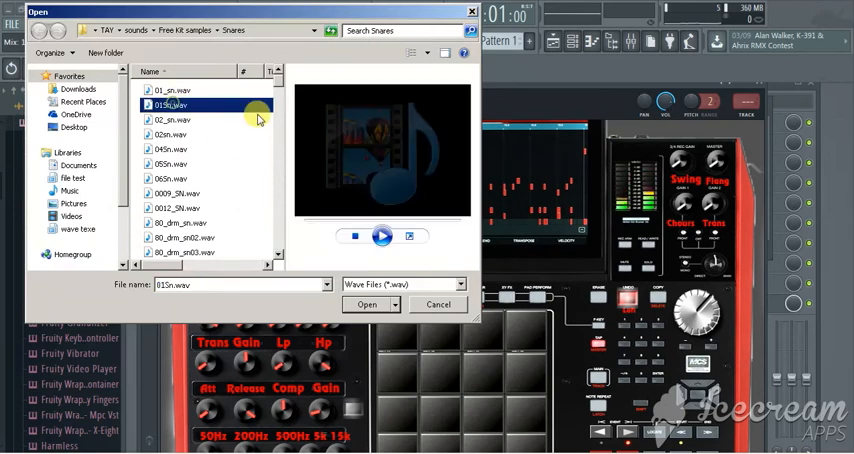
{"action": "left_click", "coordinate": [171, 119]}
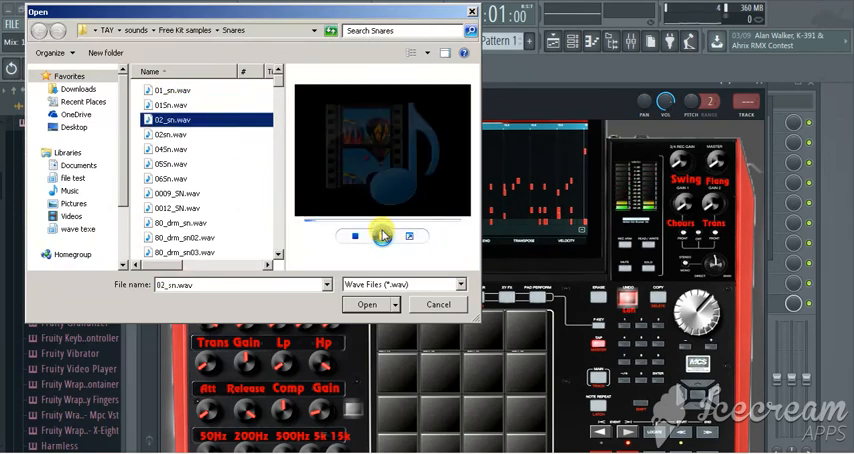
{"action": "left_click", "coordinate": [170, 134]}
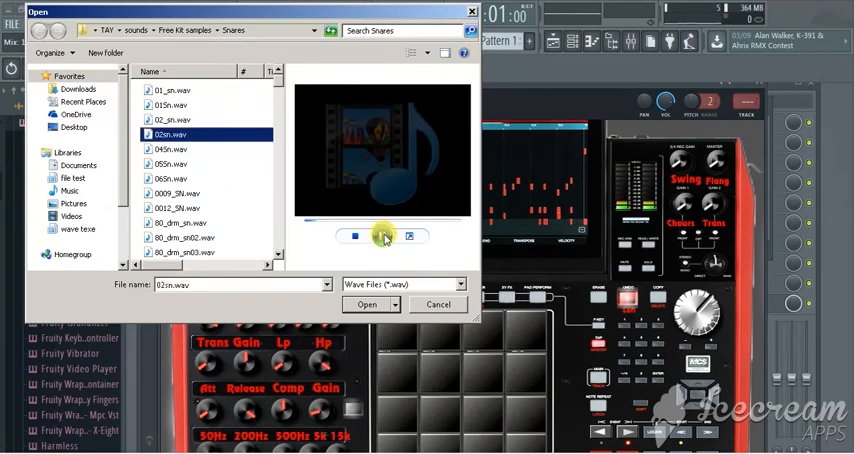
{"action": "left_click", "coordinate": [366, 304]}
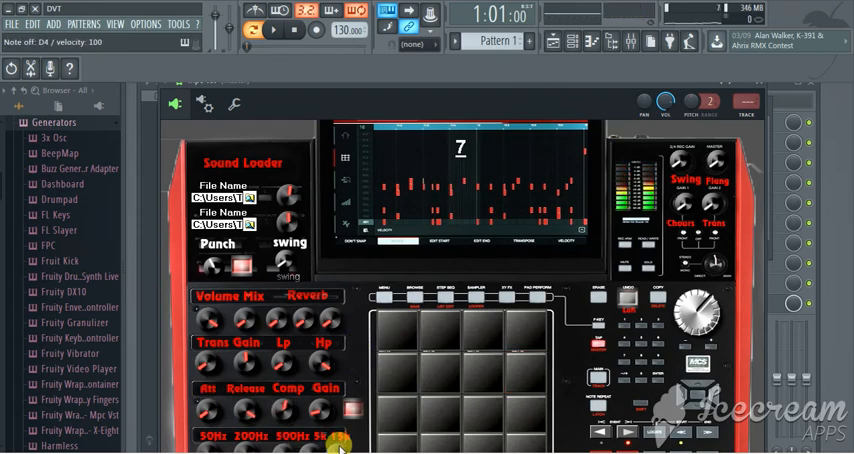
{"action": "mouse_move", "coordinate": [382, 90]}
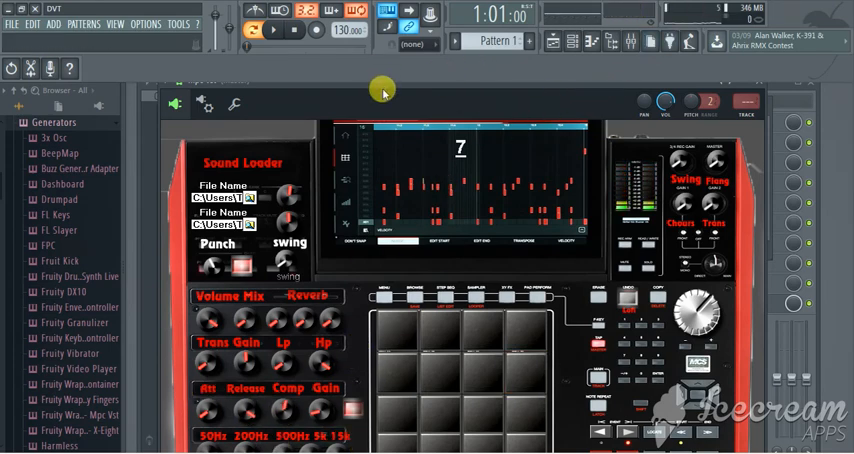